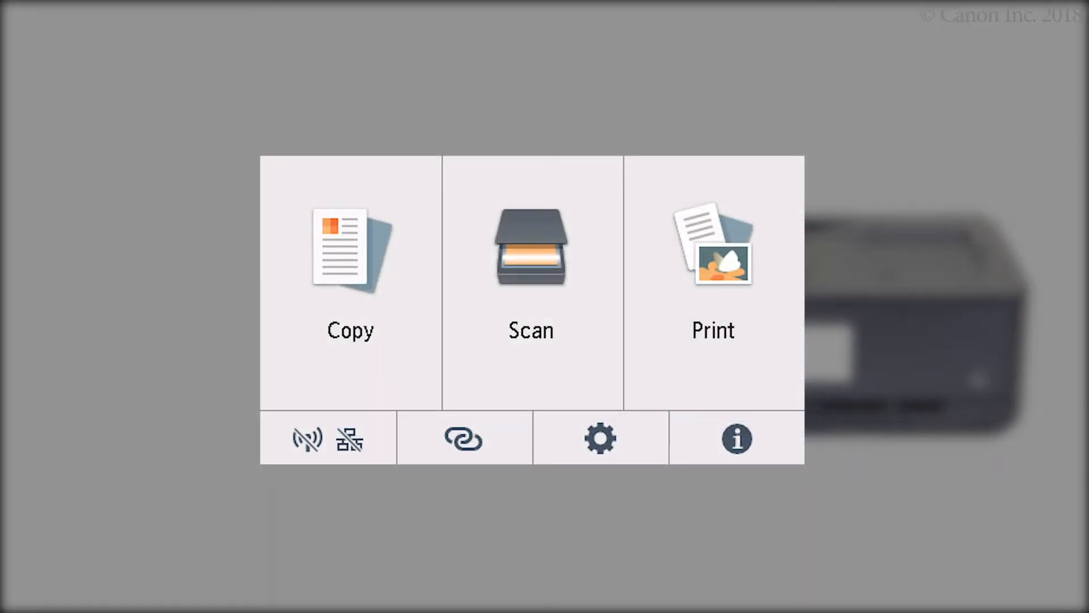
Tap the Wireless Connect link icon on the printer's home screen
click(463, 438)
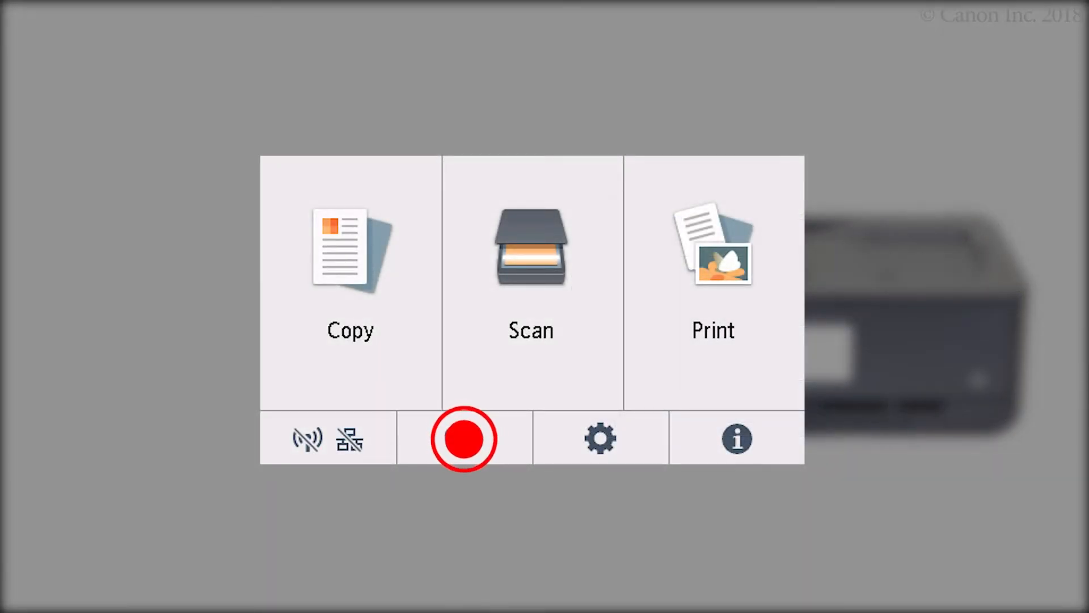
click(463, 439)
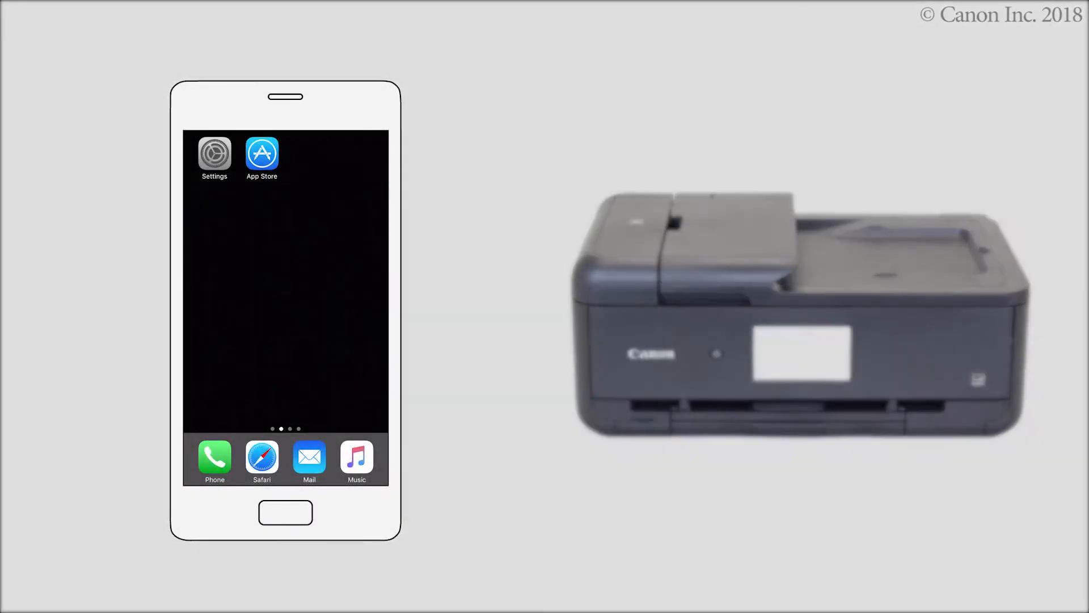
Launch the App Store from the iPhone home screen
click(262, 152)
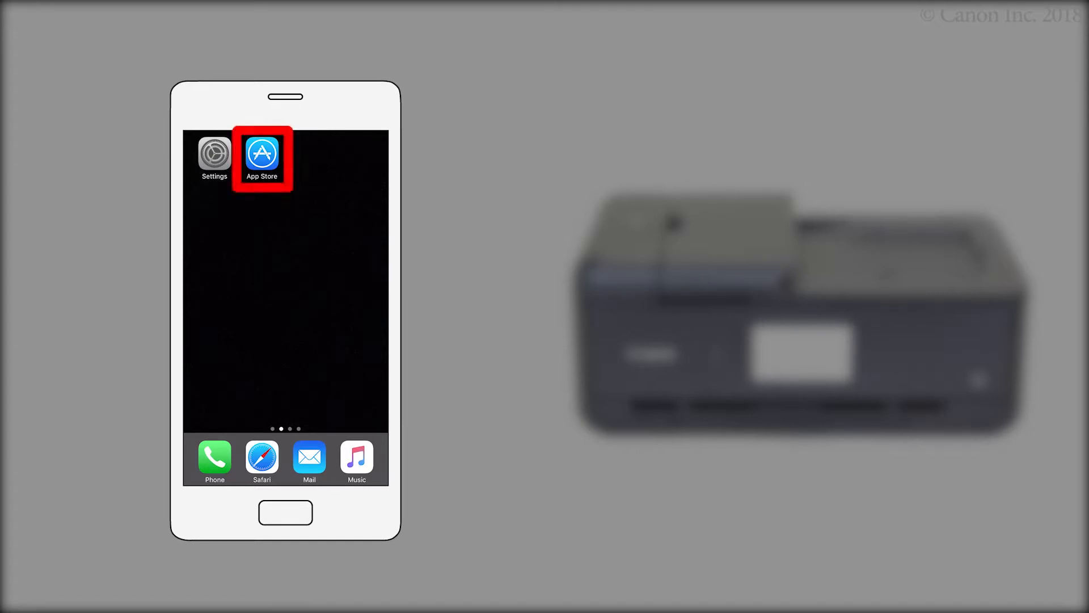
click(261, 152)
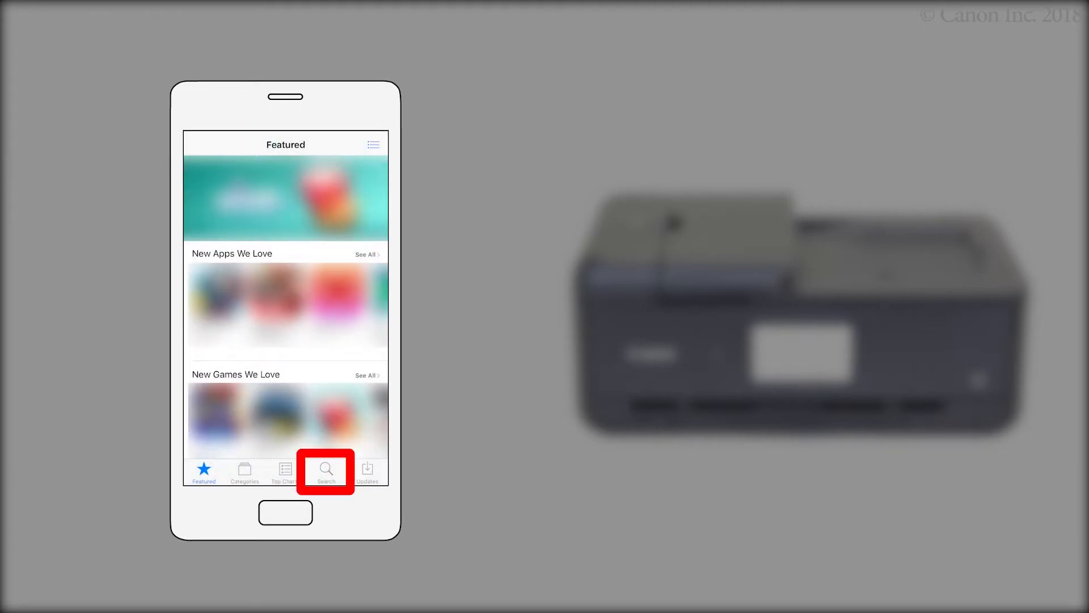
Switch to the App Store Search tab and activate the empty search field with the keyboard
click(326, 471)
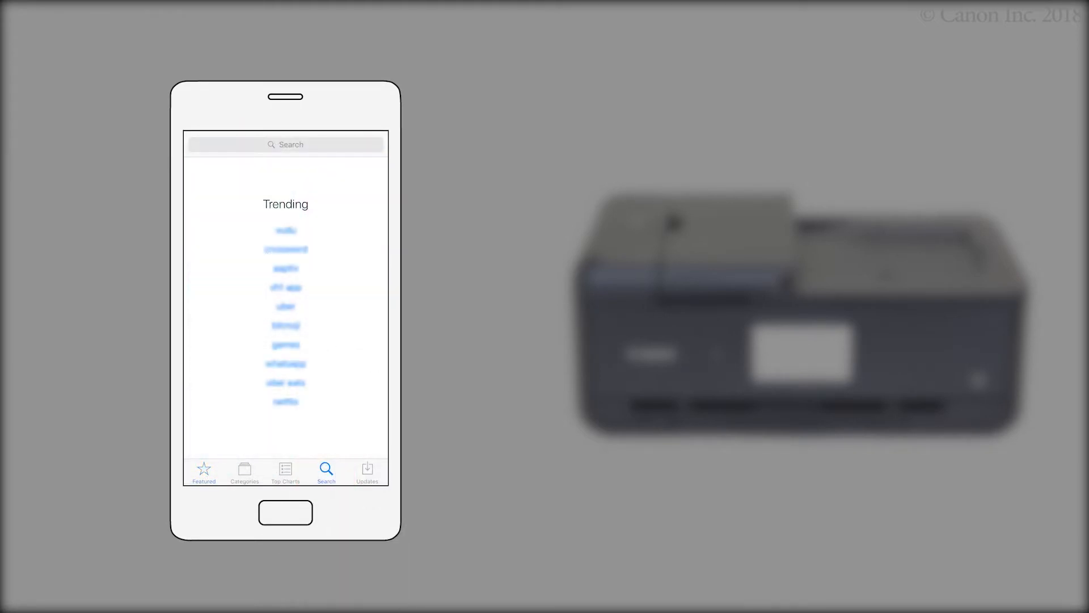
click(285, 145)
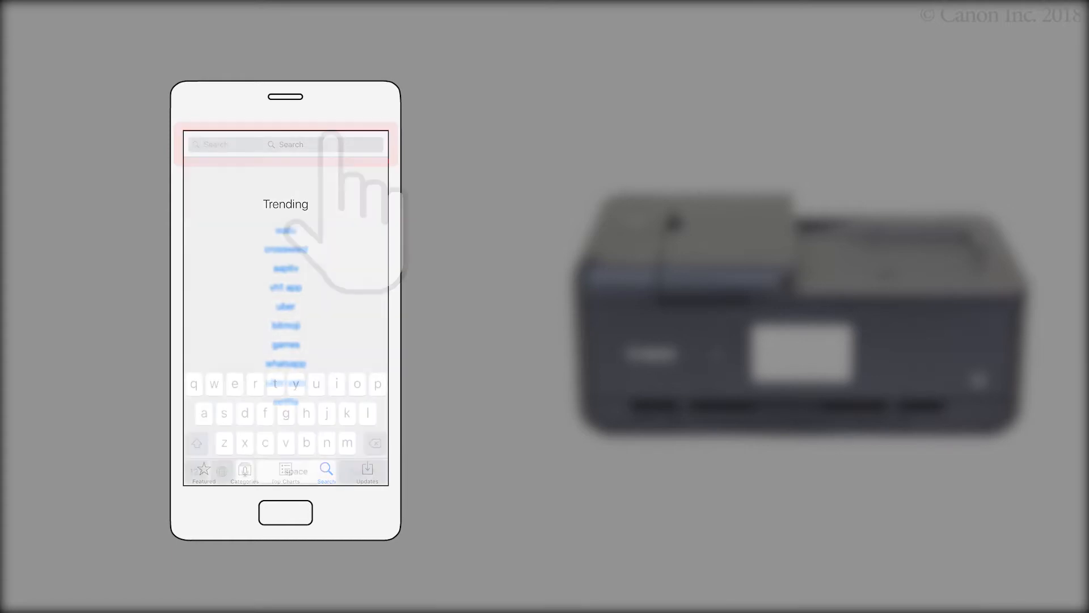
click(286, 143)
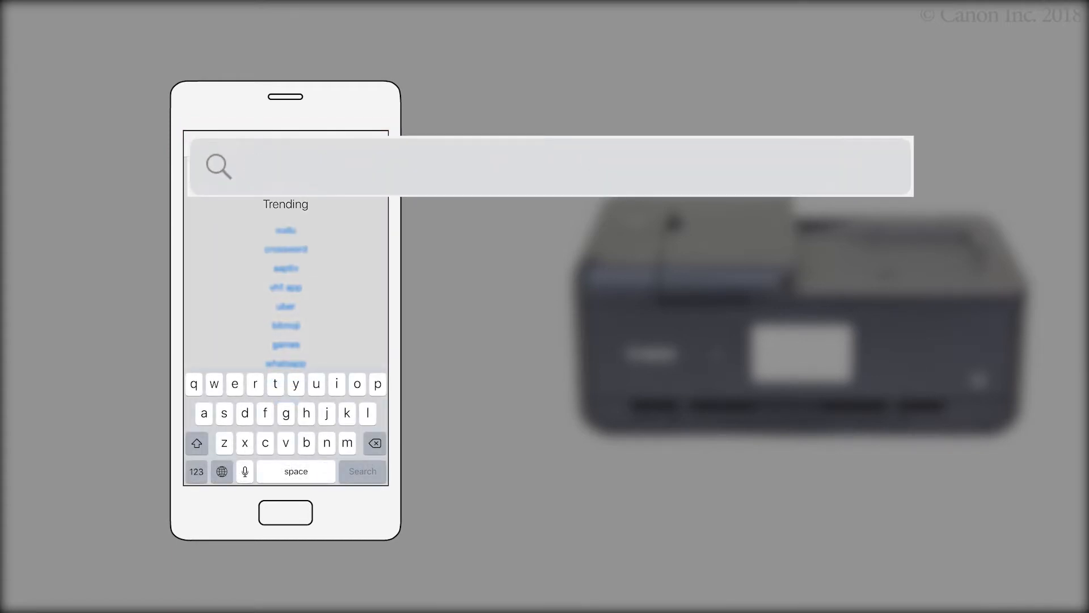